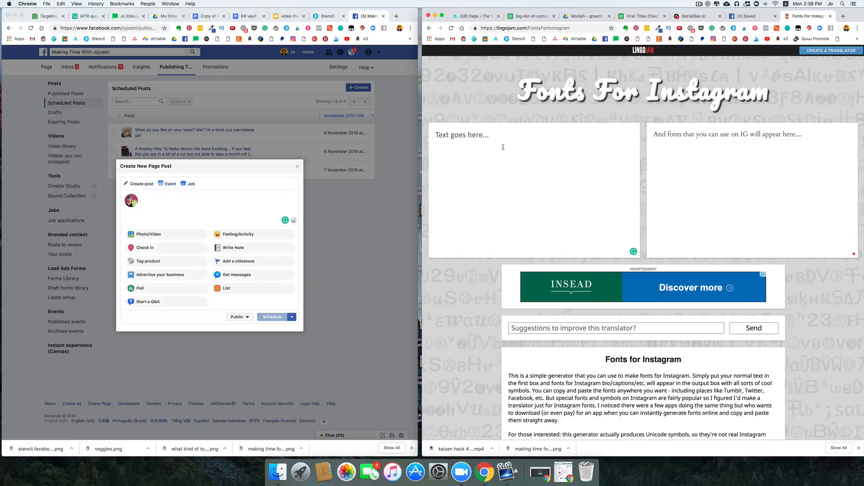
mouse_move(537, 152)
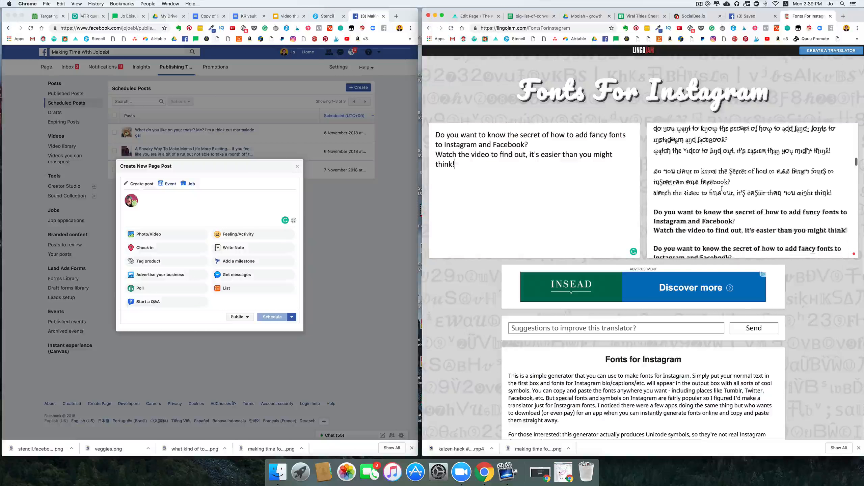
Step: Paste the typewriter-style two-sentence fancy-fonts question into the Create Post text box
scroll("down", 3)
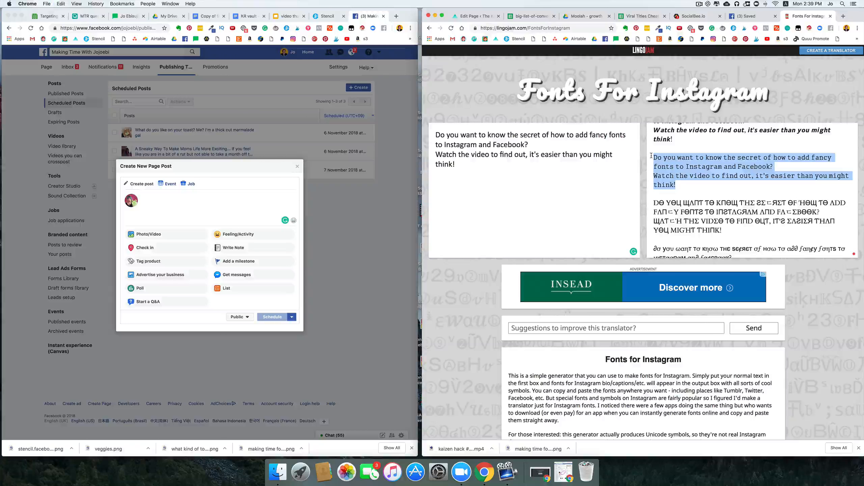
left_click(155, 199)
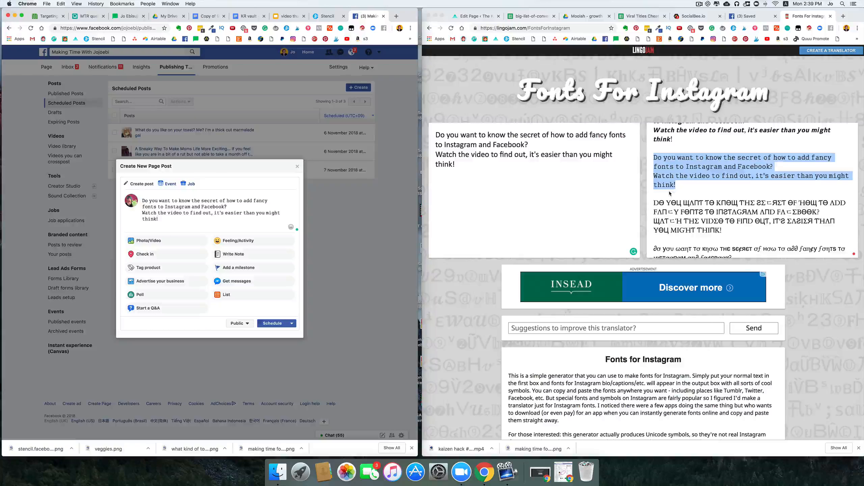
scroll("down", 3)
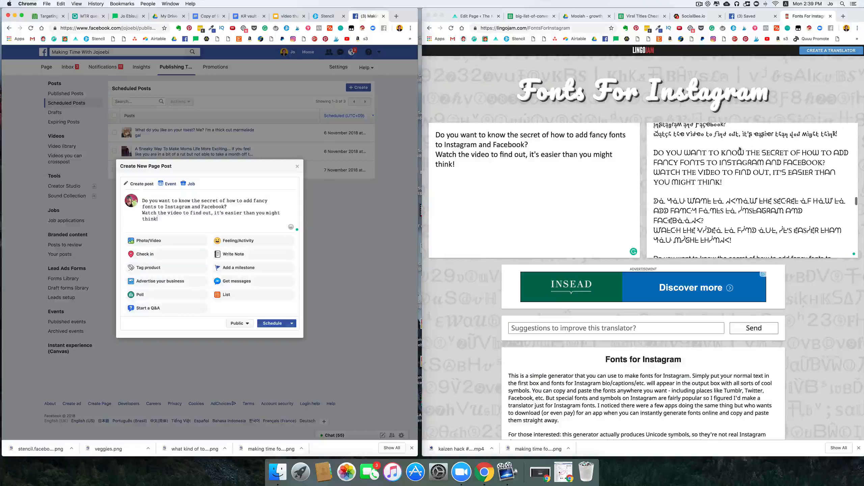
Step: Swap 'Instagram' and 'Facebook' in the post for LingoJam's all-capitals INSTAGRAM and FACEBOOK
double_click(734, 162)
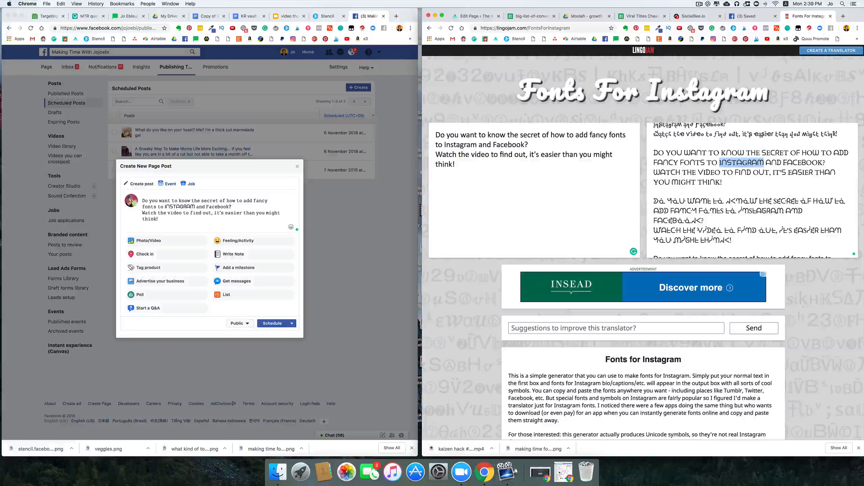
double_click(803, 162)
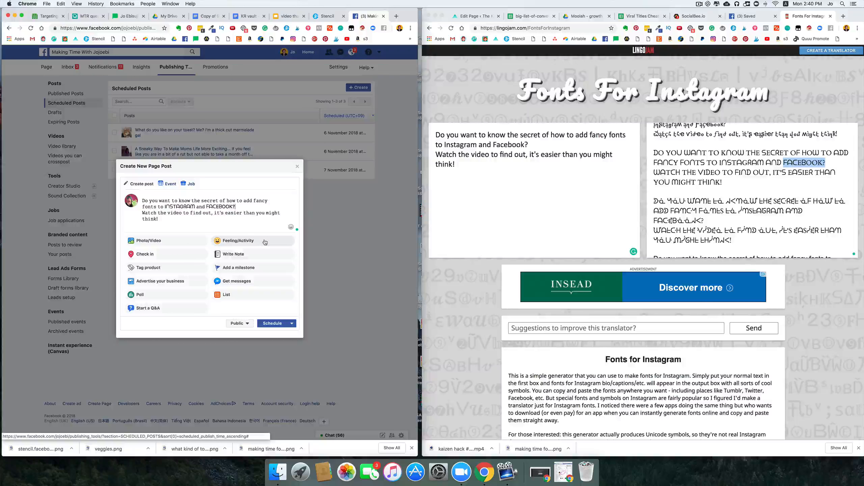
scroll("down", 3)
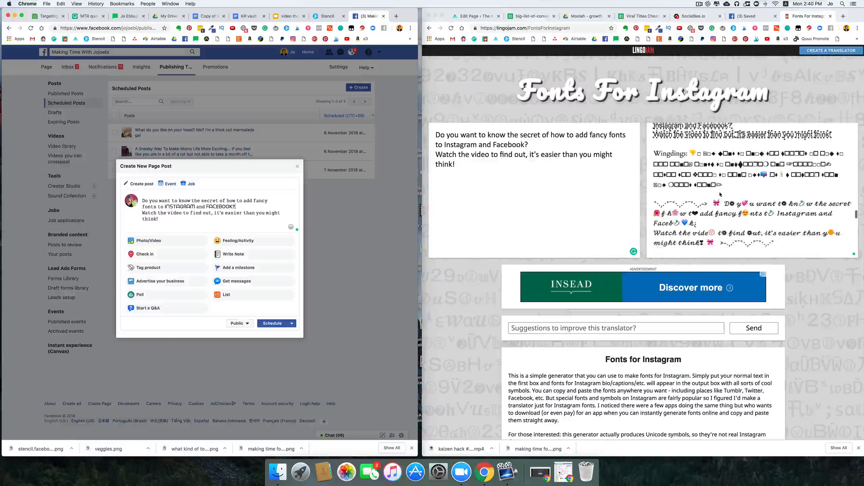
scroll("down", 3)
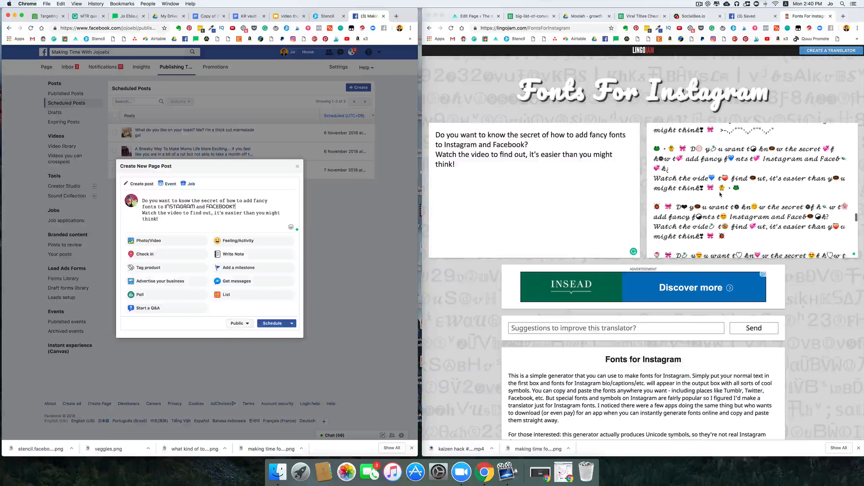
scroll("down", 3)
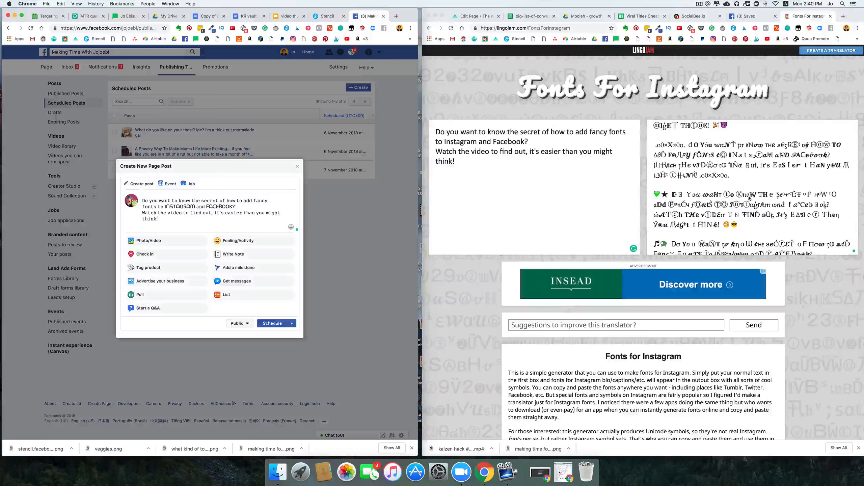
scroll("up", 3)
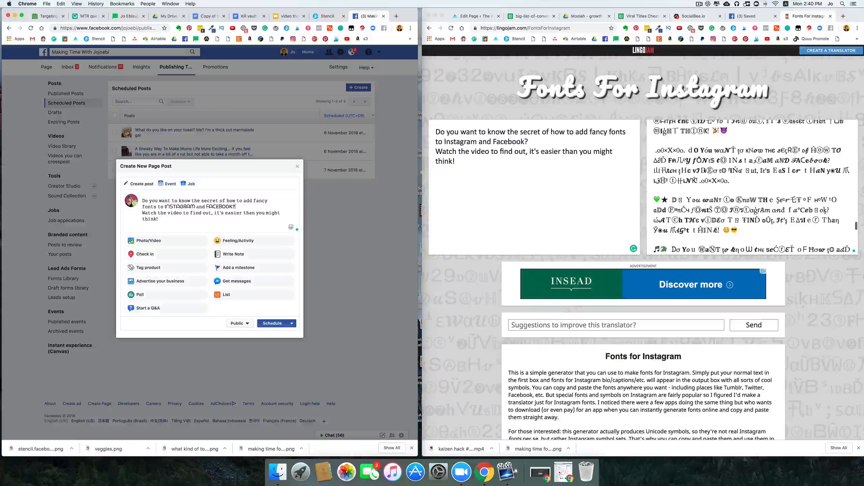